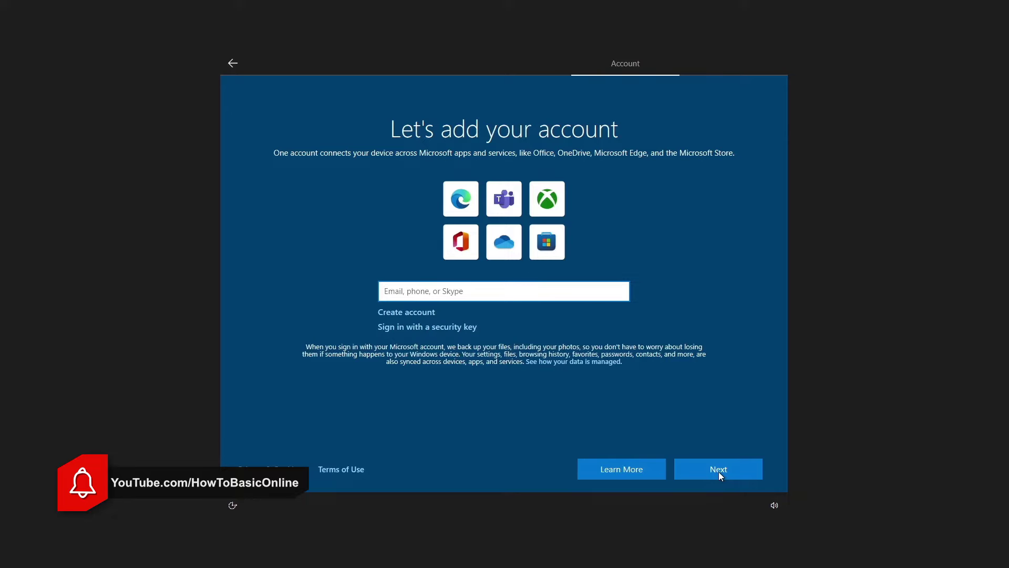
# Skip Microsoft account sign-in and choose to set up a local account instead.
pyautogui.click(504, 292)
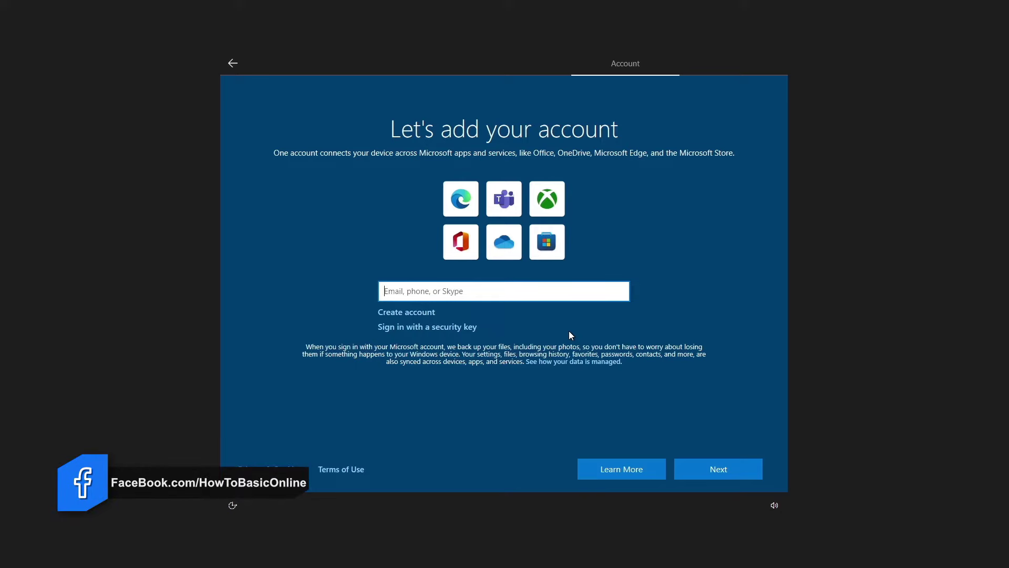
pyautogui.click(718, 469)
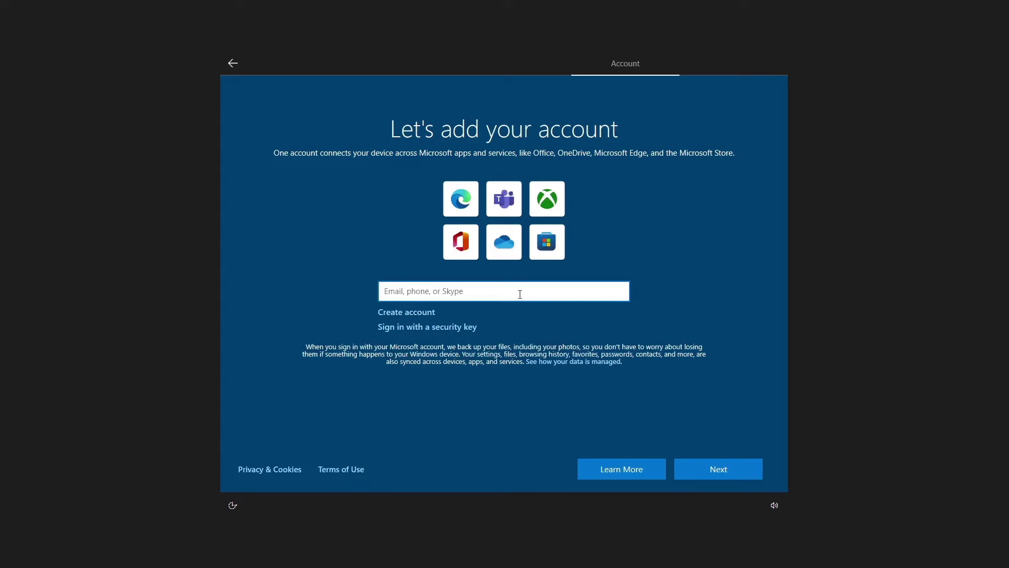
pyautogui.moveTo(544, 319)
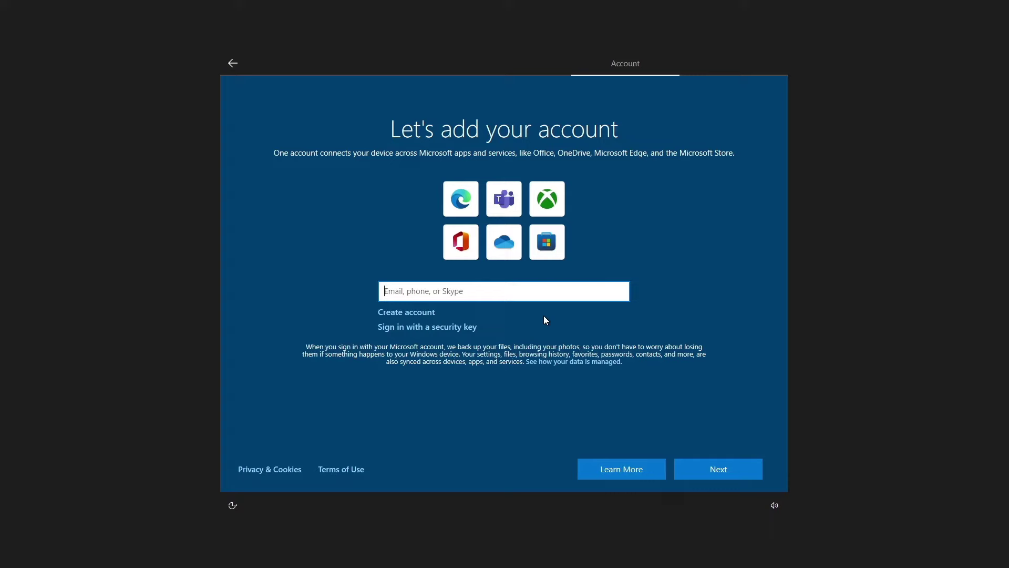
pyautogui.moveTo(261, 95)
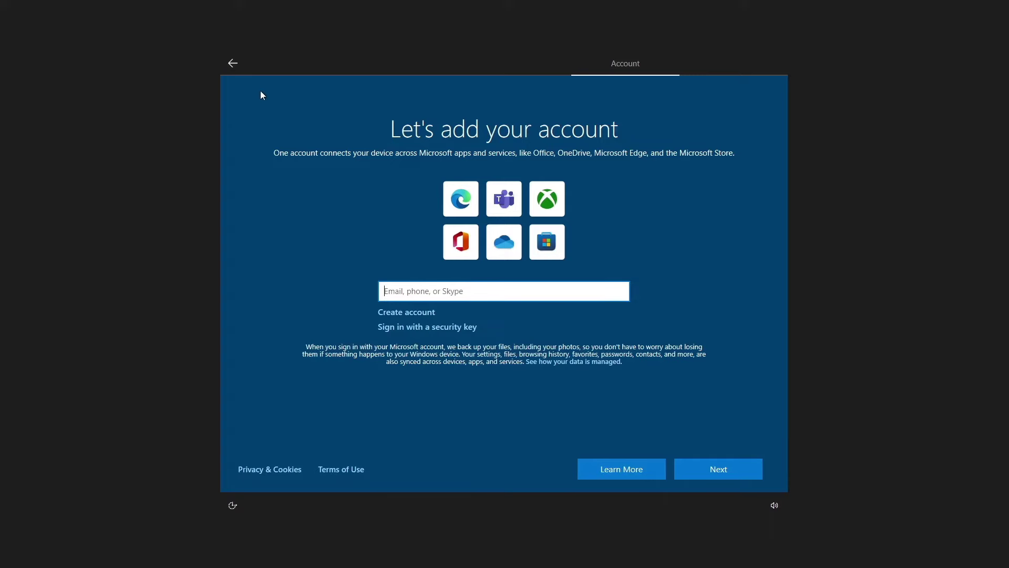
pyautogui.click(717, 469)
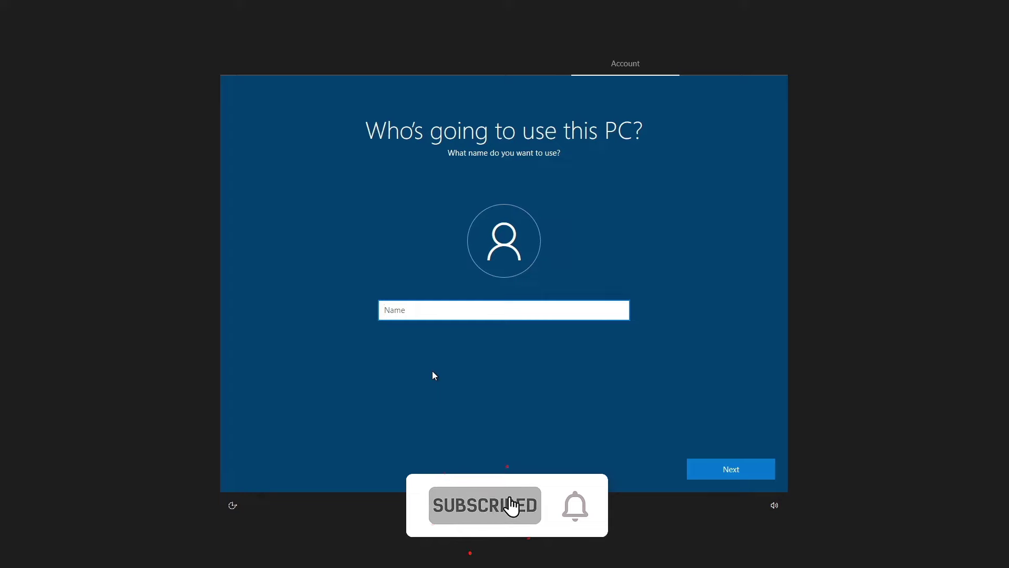
# Name the local account 'user' and continue with no password.
pyautogui.write('user')
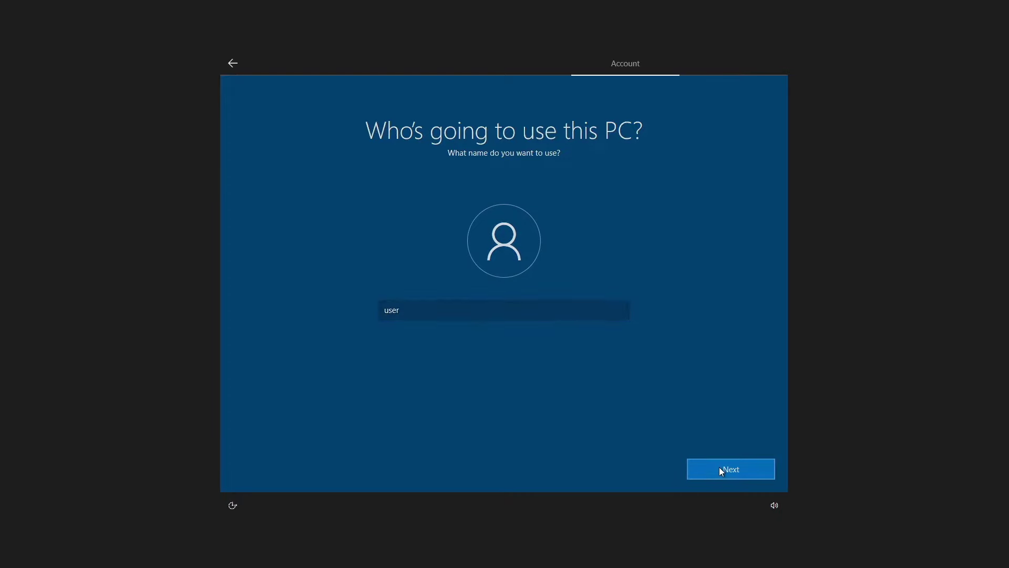
pyautogui.click(729, 469)
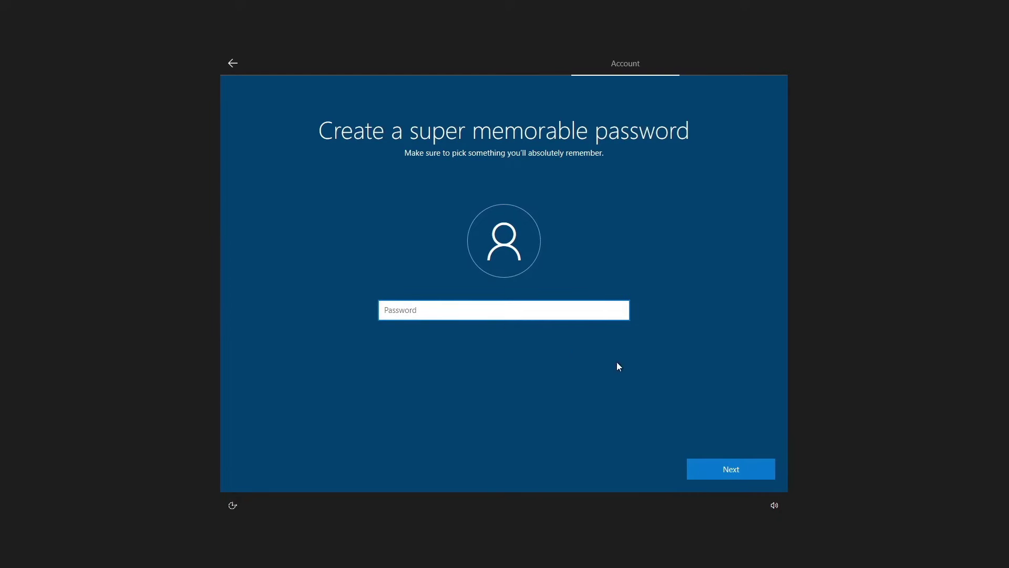
pyautogui.moveTo(731, 469)
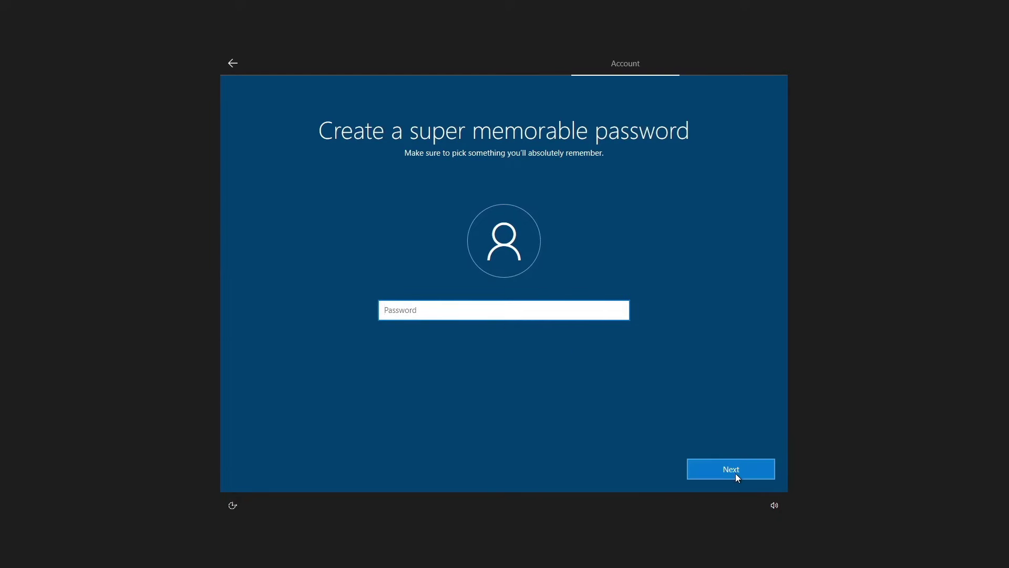
pyautogui.click(731, 469)
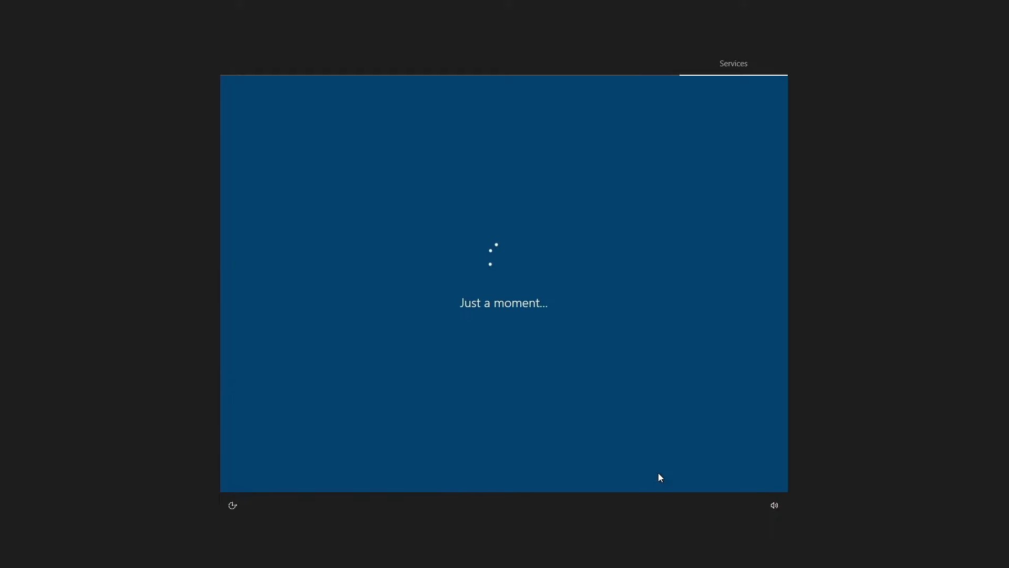